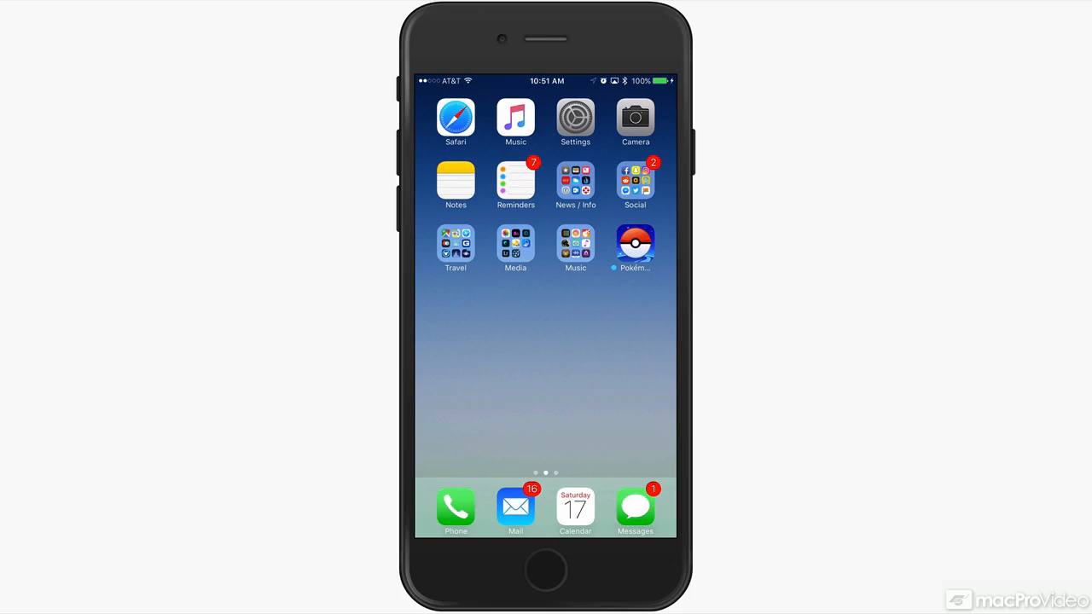
Launch the Phone app from the dock to show the Favorites list of five contacts.
{"action": "left_click", "coordinate": [455, 509]}
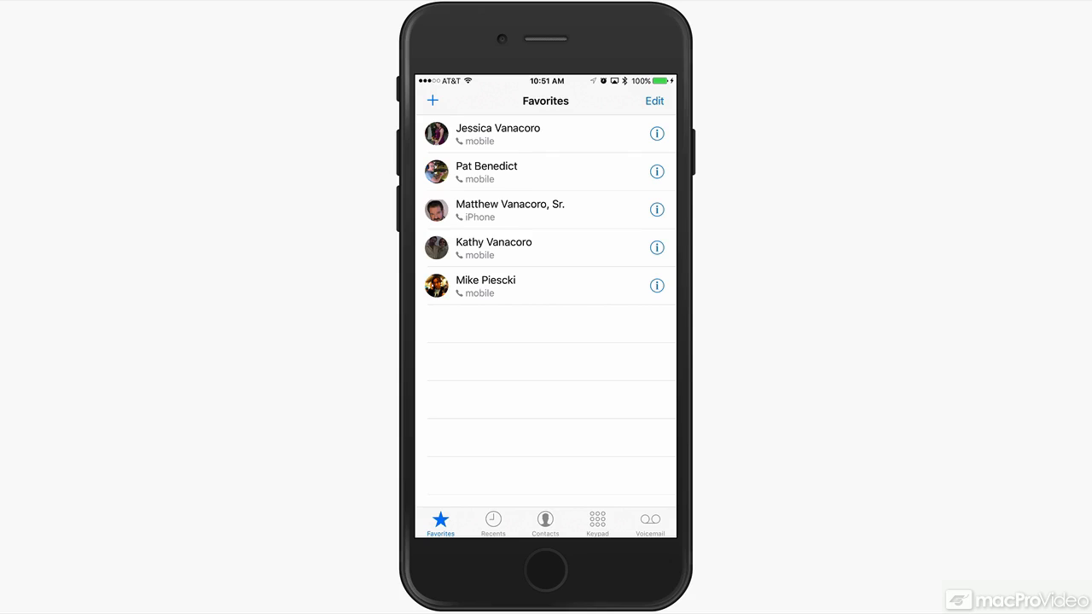
Add a sixth contact to Favorites using the + button and the contact picker.
{"action": "left_click", "coordinate": [434, 99]}
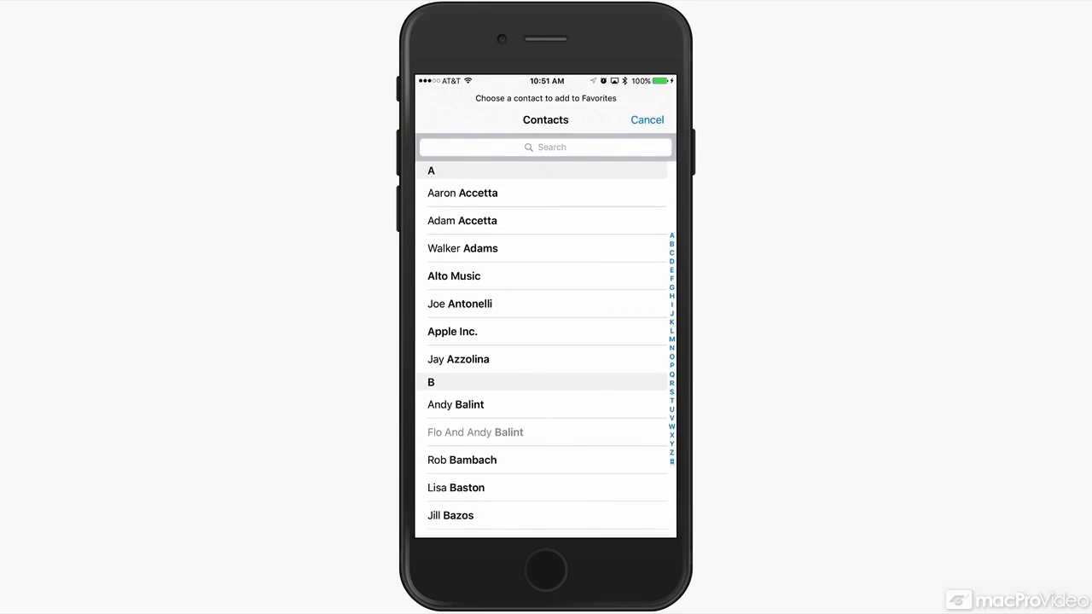
{"action": "left_click", "coordinate": [456, 405]}
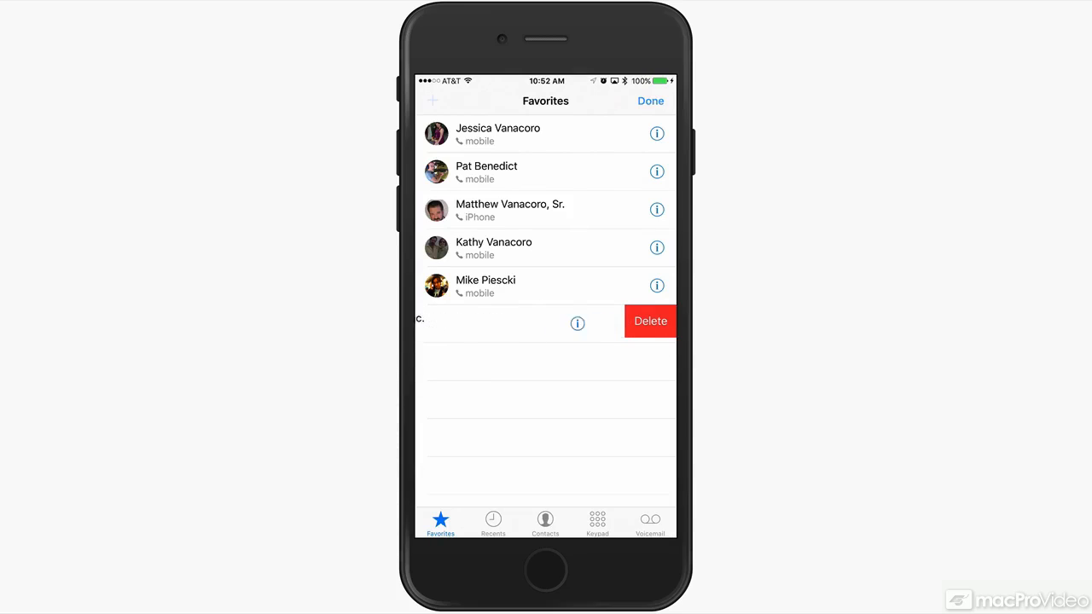
Delete the extra favorite so the list returns to the original five contacts.
{"action": "left_click", "coordinate": [650, 101]}
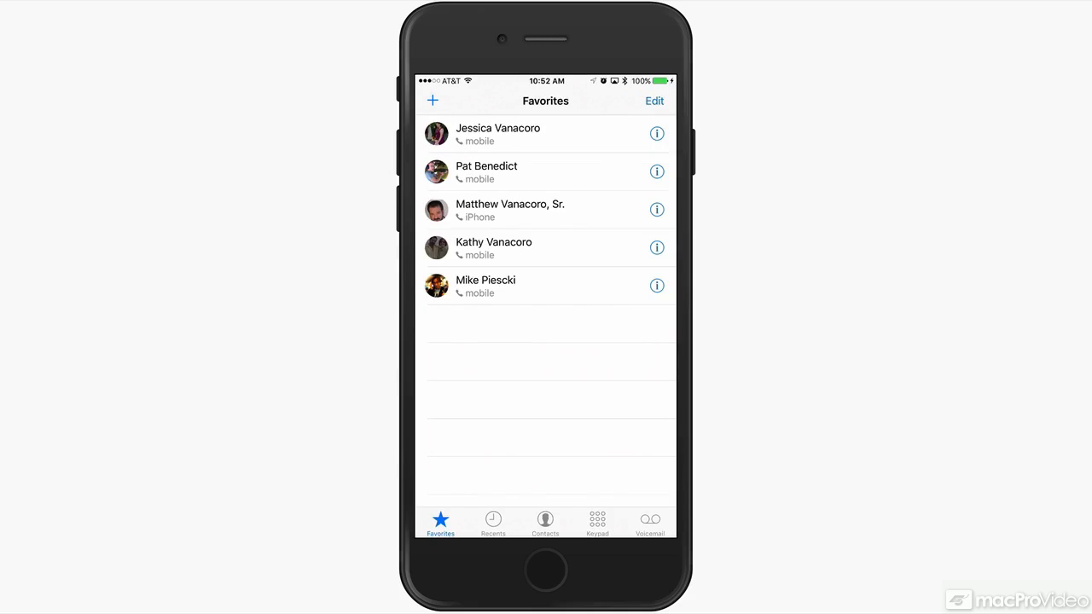
{"action": "left_click", "coordinate": [498, 134]}
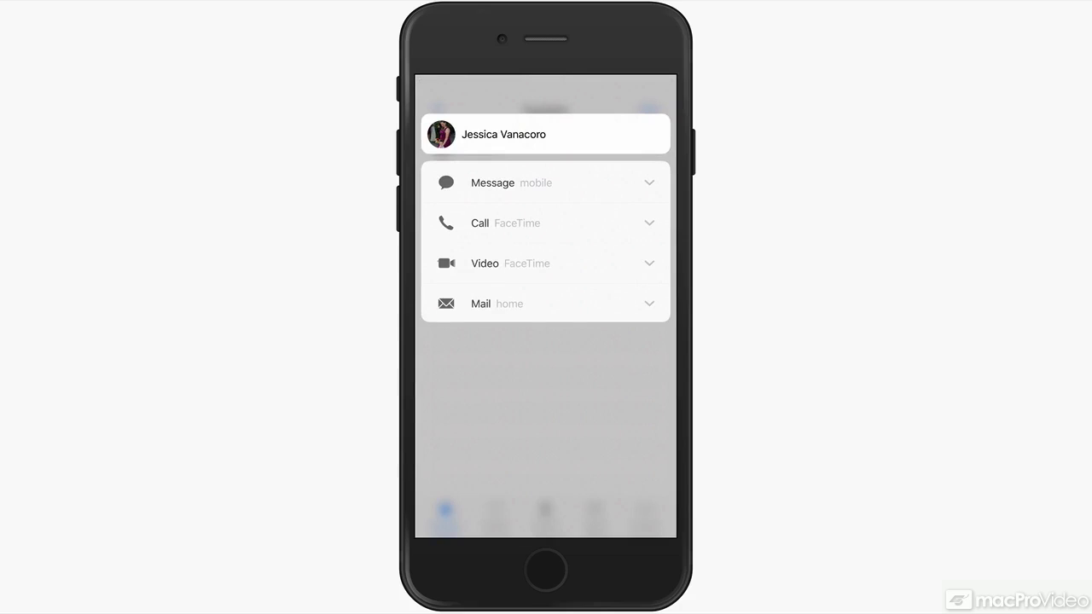
{"action": "left_click", "coordinate": [552, 182]}
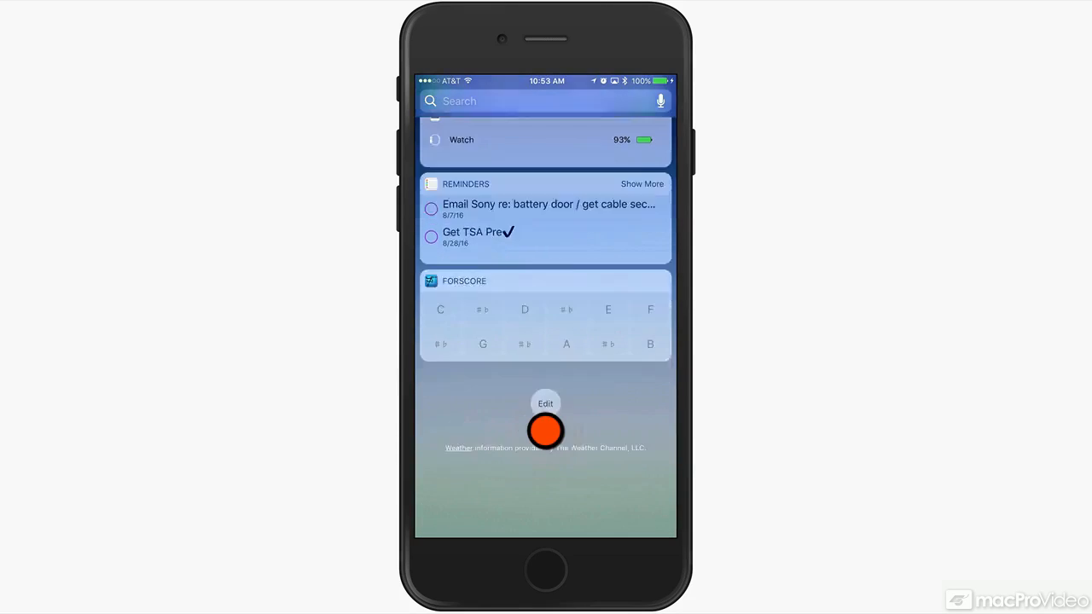
Add the Favorites widget from Today view's Edit list so it appears below forScore.
{"action": "left_click", "coordinate": [546, 403]}
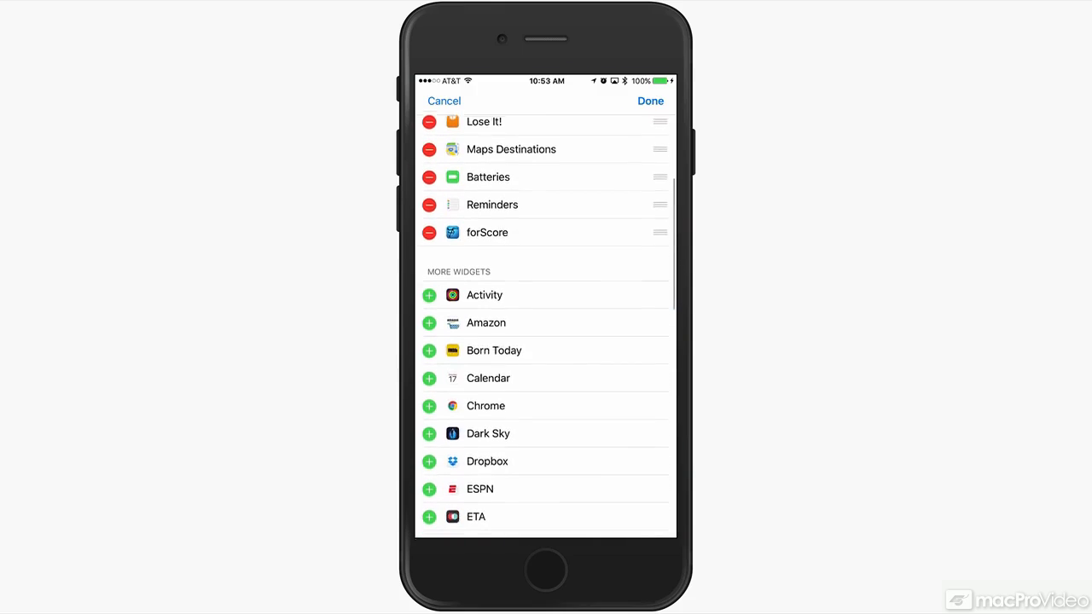
{"action": "scroll", "scroll_direction": "down", "scroll_amount": 3}
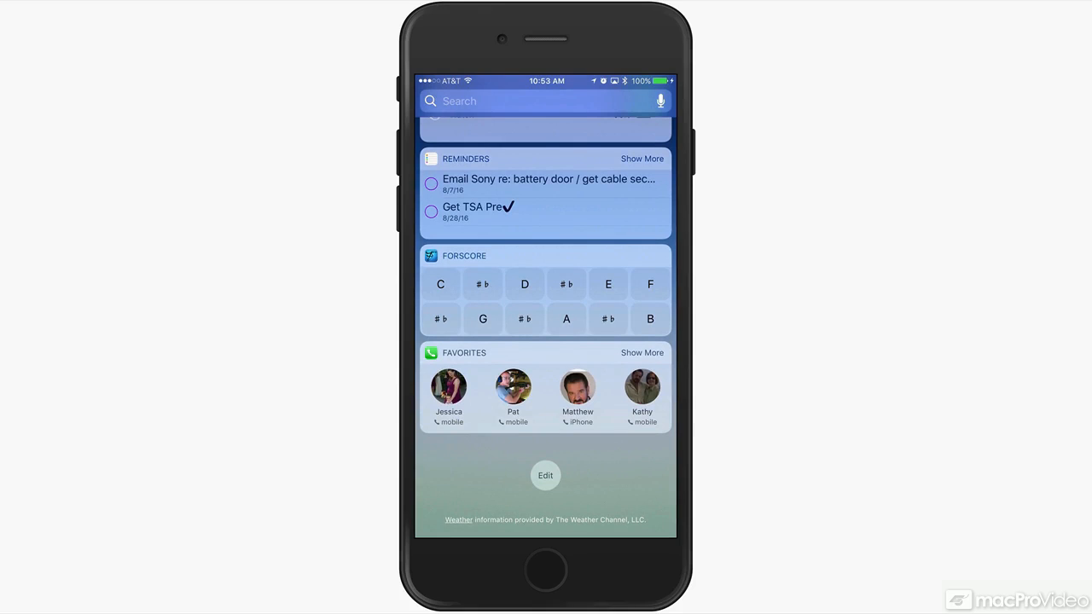
Reorder Favorites to sit under Up Next and expand it with Show More to reveal Mike.
{"action": "scroll", "scroll_direction": "up", "scroll_amount": 3}
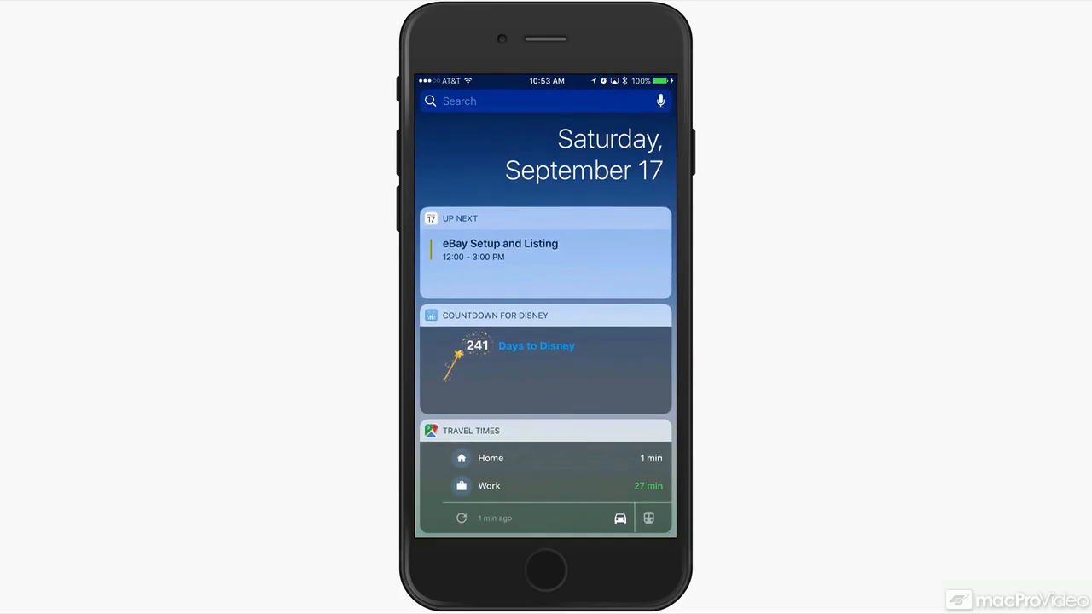
{"action": "scroll", "scroll_direction": "down", "scroll_amount": 3}
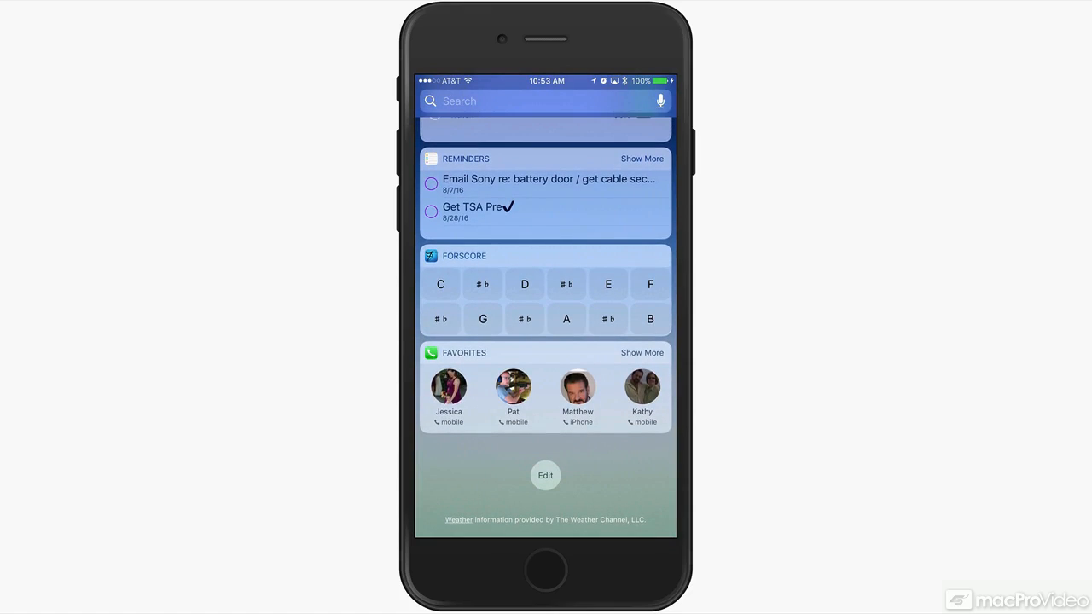
{"action": "left_click", "coordinate": [546, 475]}
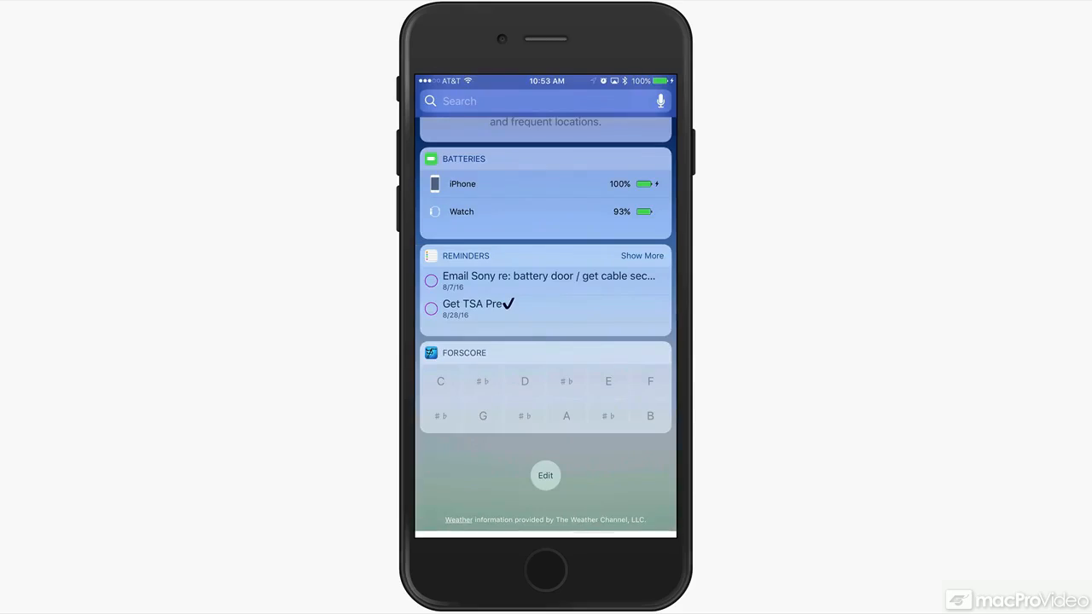
{"action": "scroll", "scroll_direction": "down", "scroll_amount": 3}
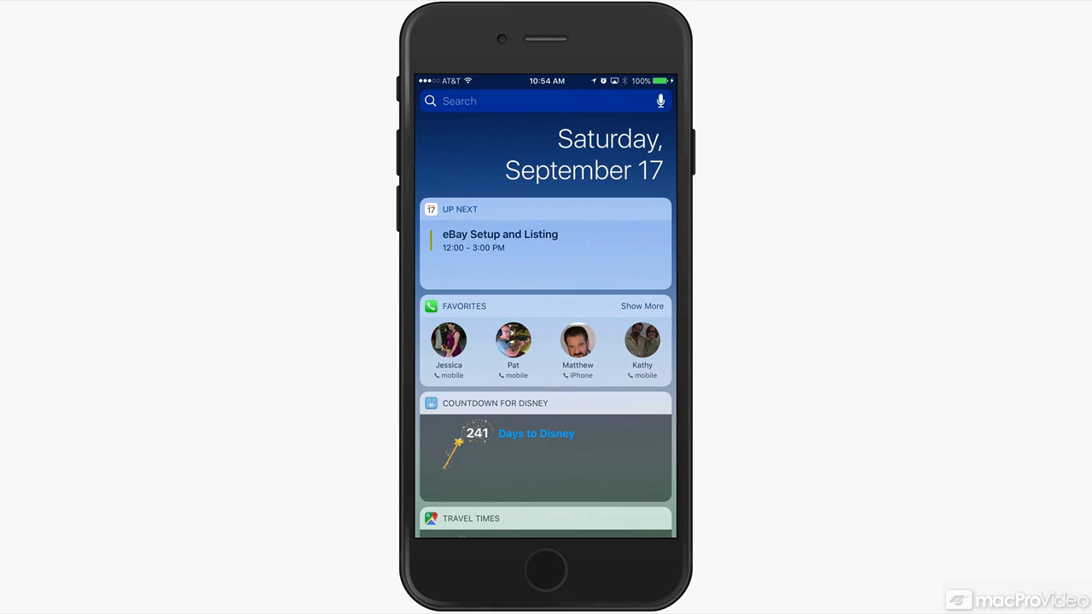
{"action": "left_click", "coordinate": [642, 306]}
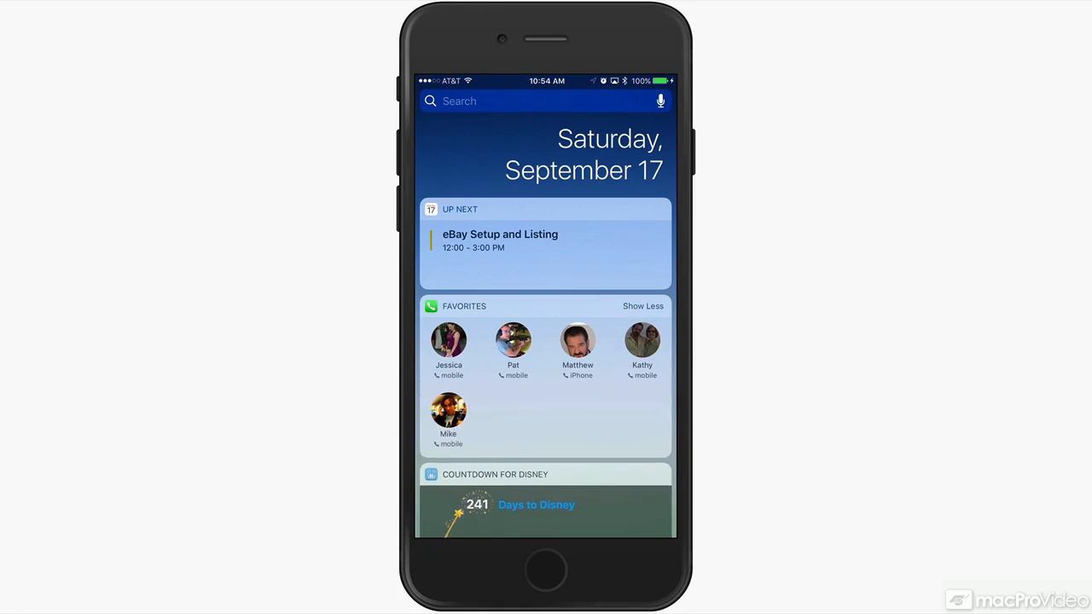